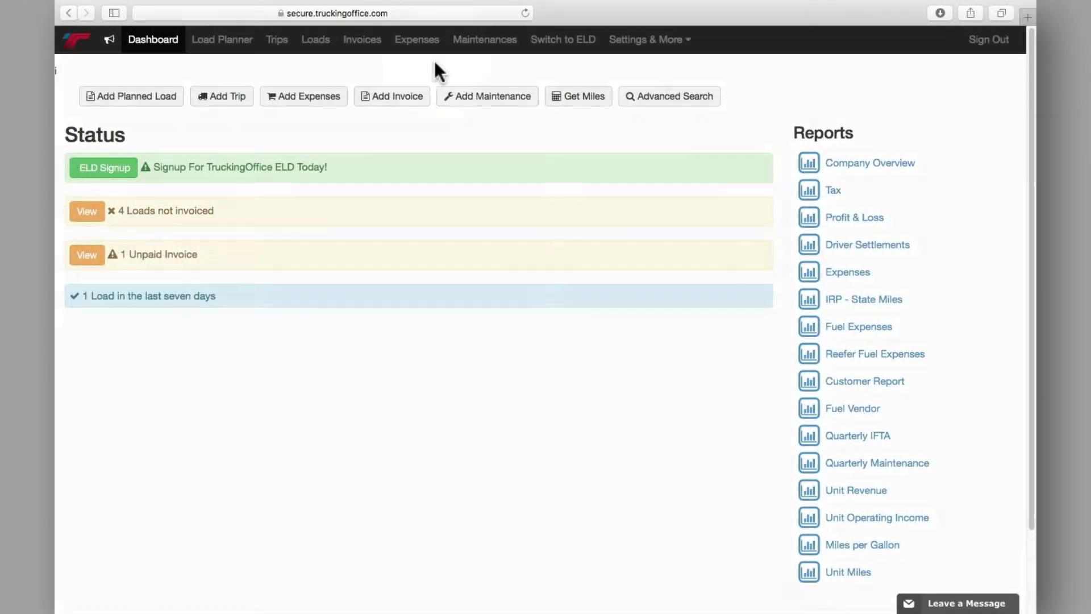
- Show the Loads list with its seven loads, including load 104 from Chicago to Jackson
{"action": "left_click", "coordinate": [315, 39]}
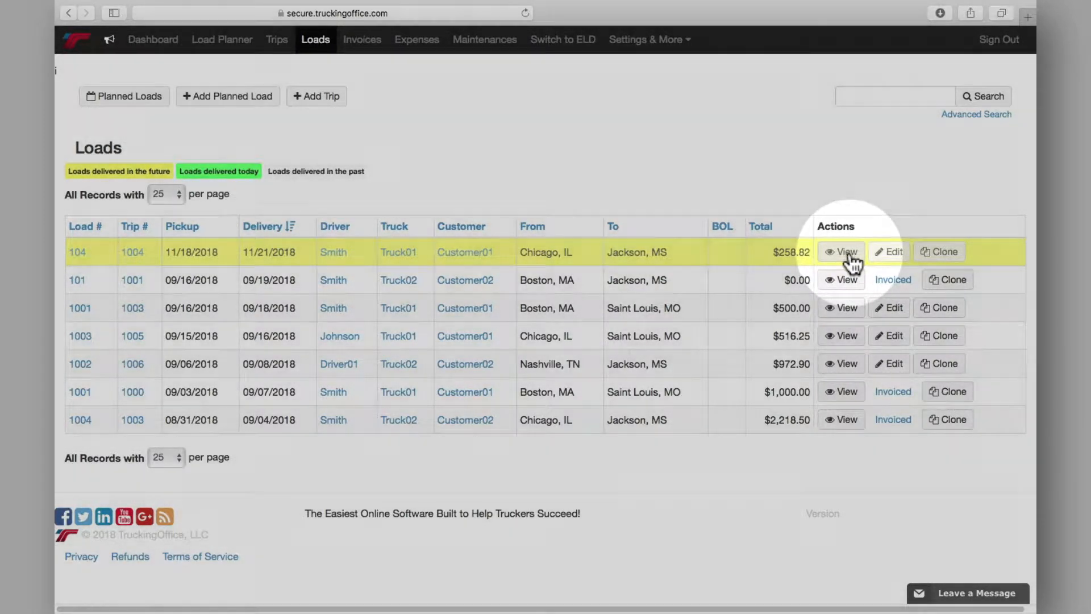
- View load 104's details: trip 1004, Customer01, Chicago to Jackson, $258.82
{"action": "left_click", "coordinate": [840, 252]}
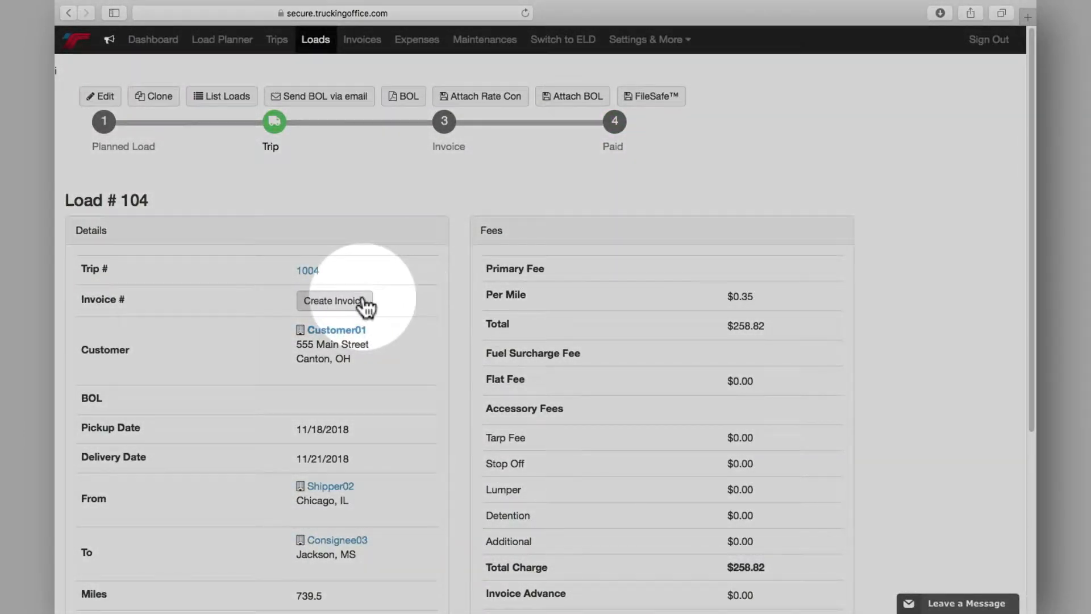
- Start an invoice from load 104 with custom invoice number Invoice123
{"action": "left_click", "coordinate": [334, 301]}
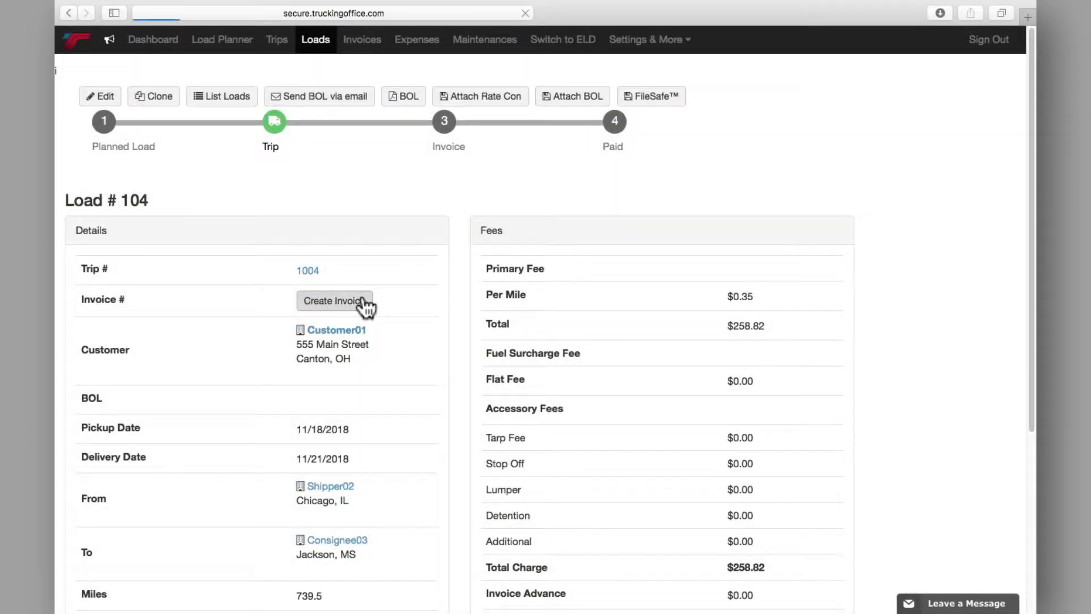
{"action": "left_click", "coordinate": [334, 301]}
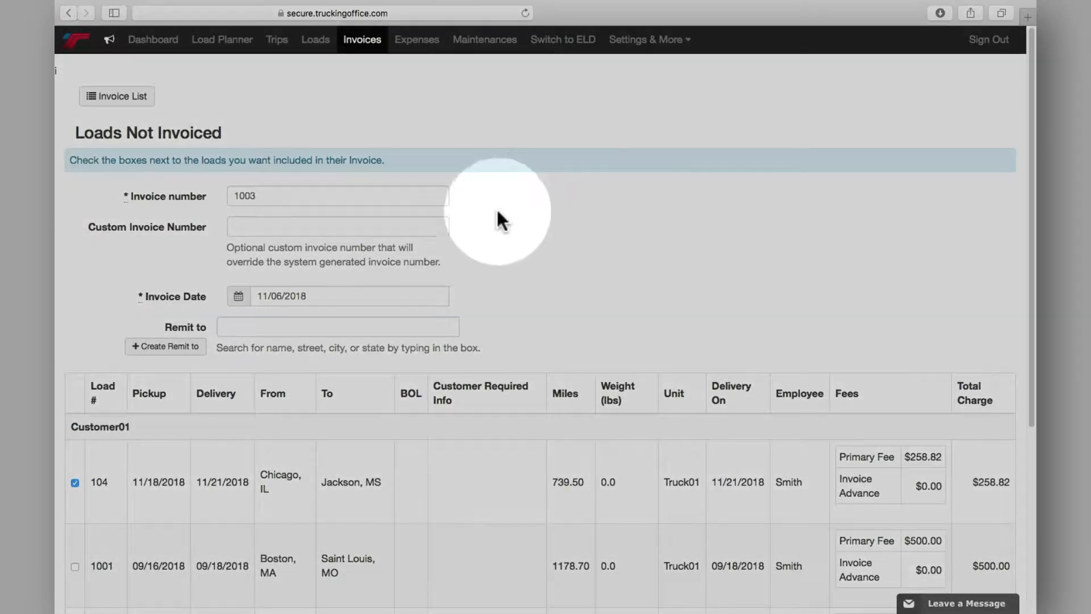
{"action": "type", "text": "Invoice"}
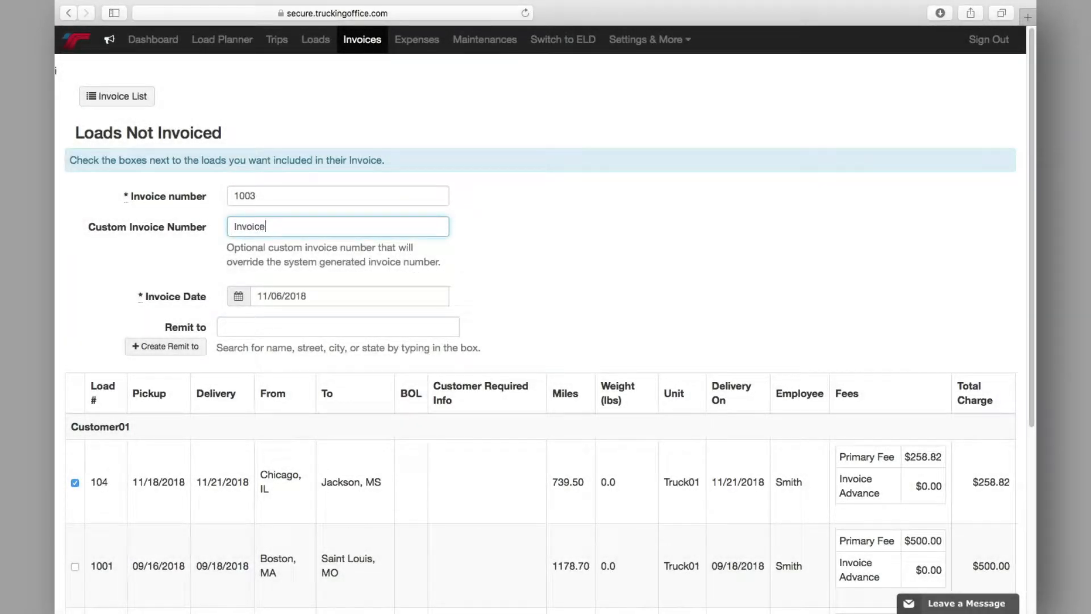
{"action": "type", "text": "123"}
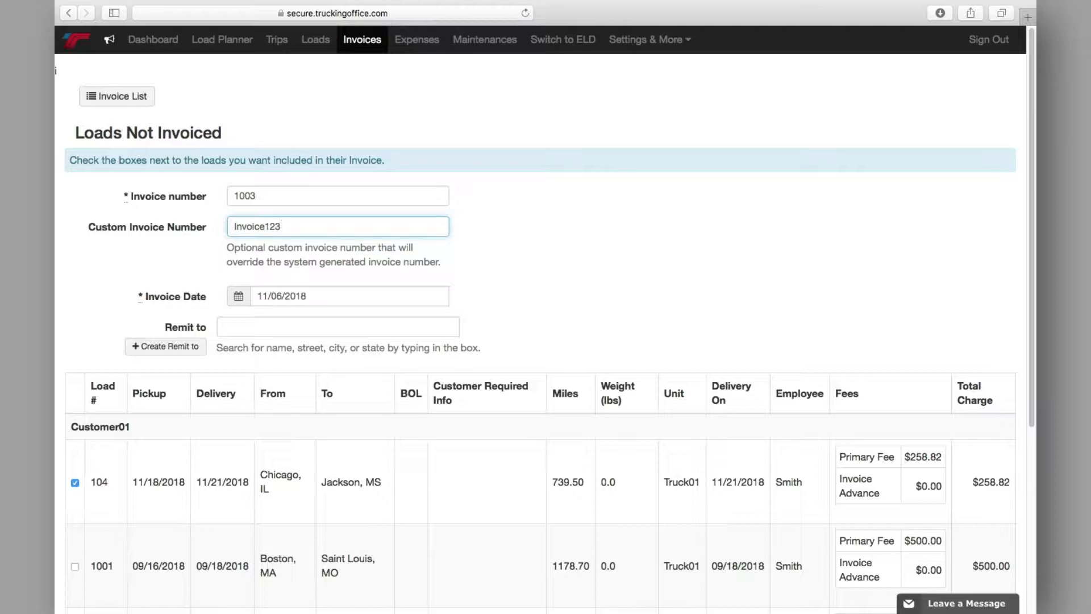
{"action": "scroll", "scroll_direction": "down", "scroll_amount": 3}
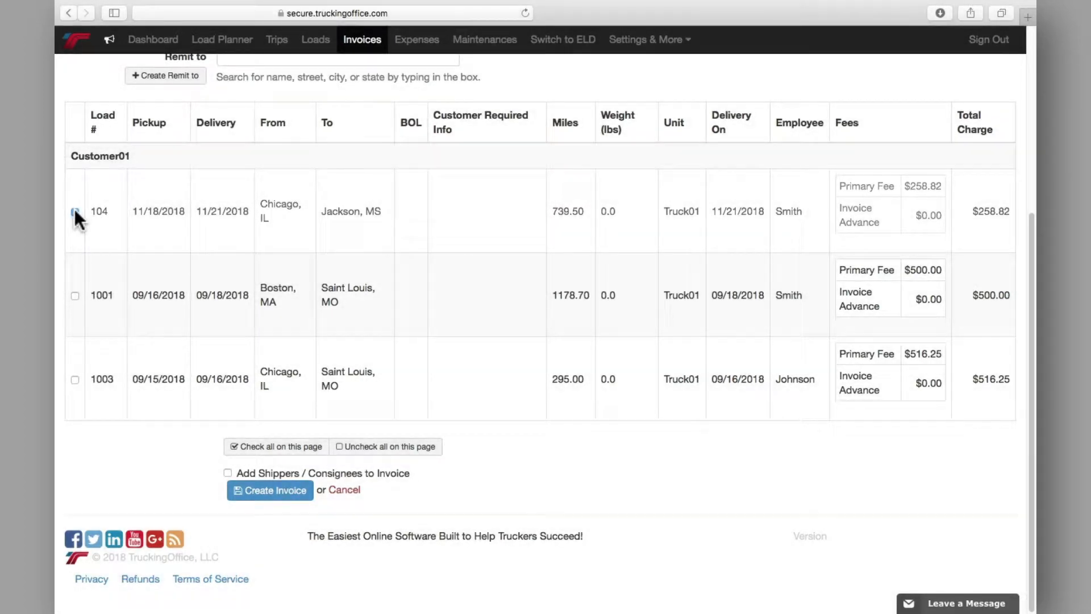
- Check load 104 for inclusion on the invoice
{"action": "left_click", "coordinate": [75, 211]}
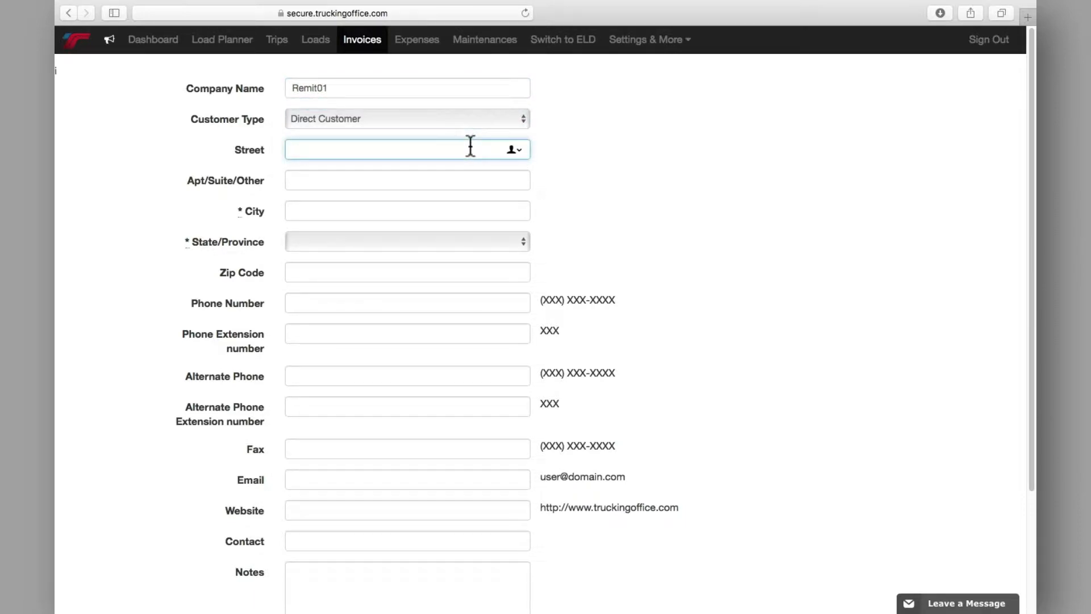
- Enter '555 Main S' as the remit-to street address
{"action": "type", "text": "555 Main S"}
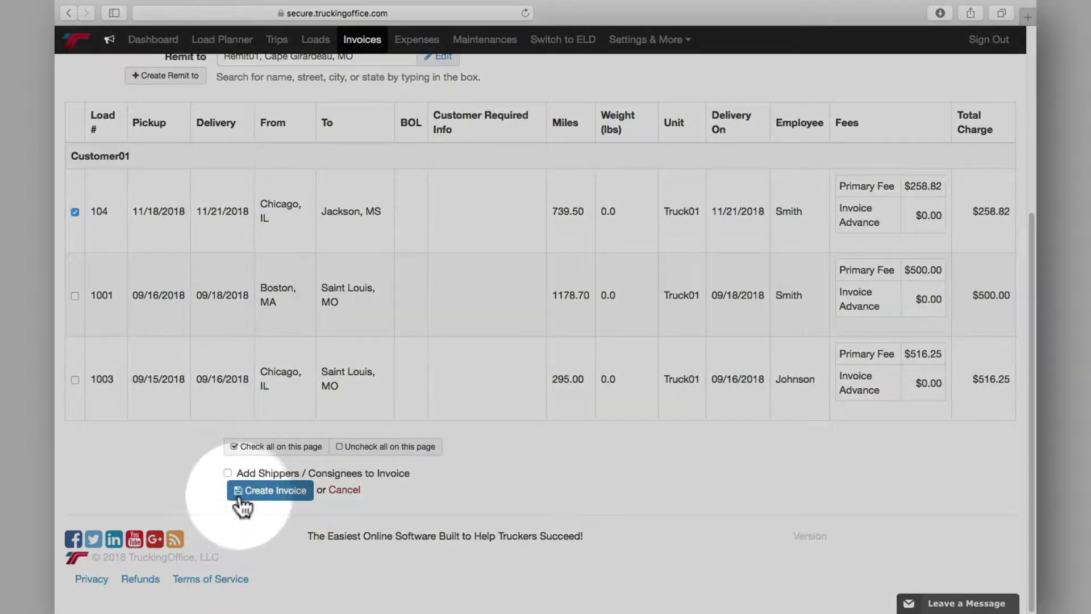
- Create invoice Invoice123 for load 104 at $258.82 and view its detailed PDF
{"action": "left_click", "coordinate": [270, 490]}
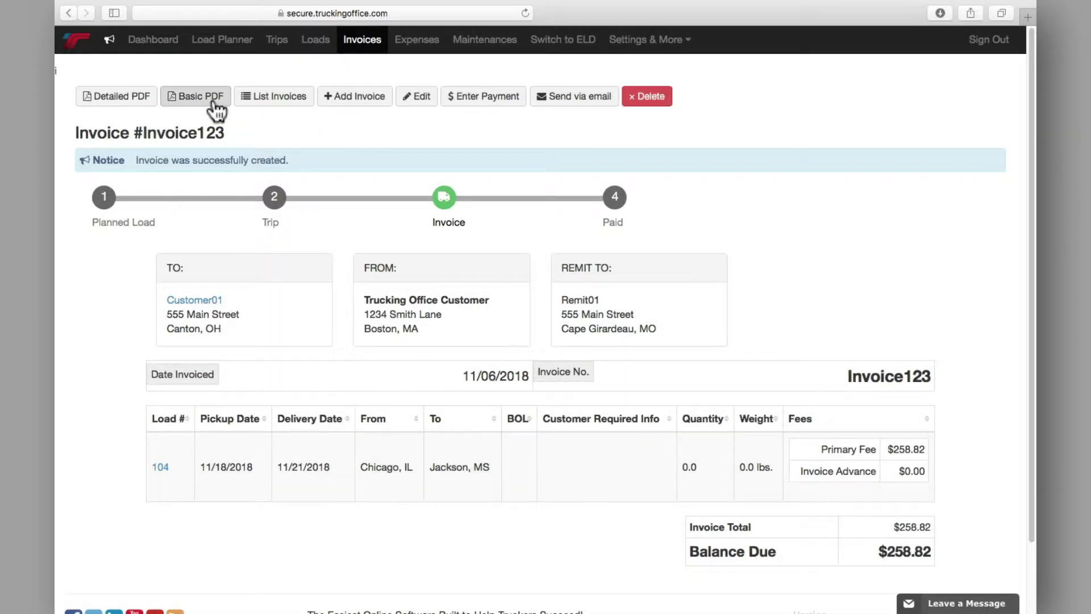
{"action": "left_click", "coordinate": [195, 96]}
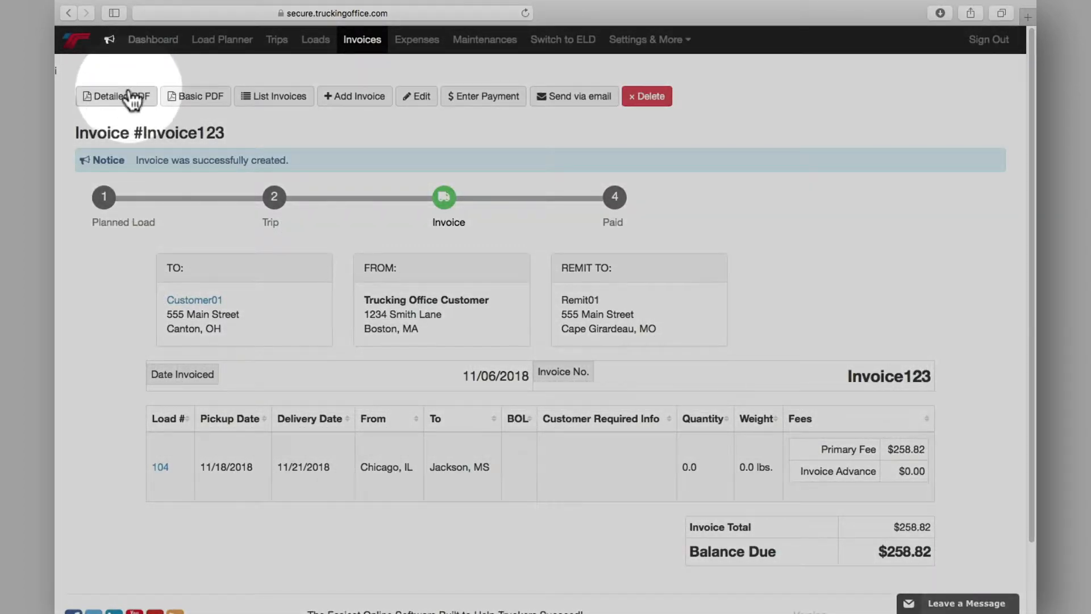
{"action": "left_click", "coordinate": [116, 96]}
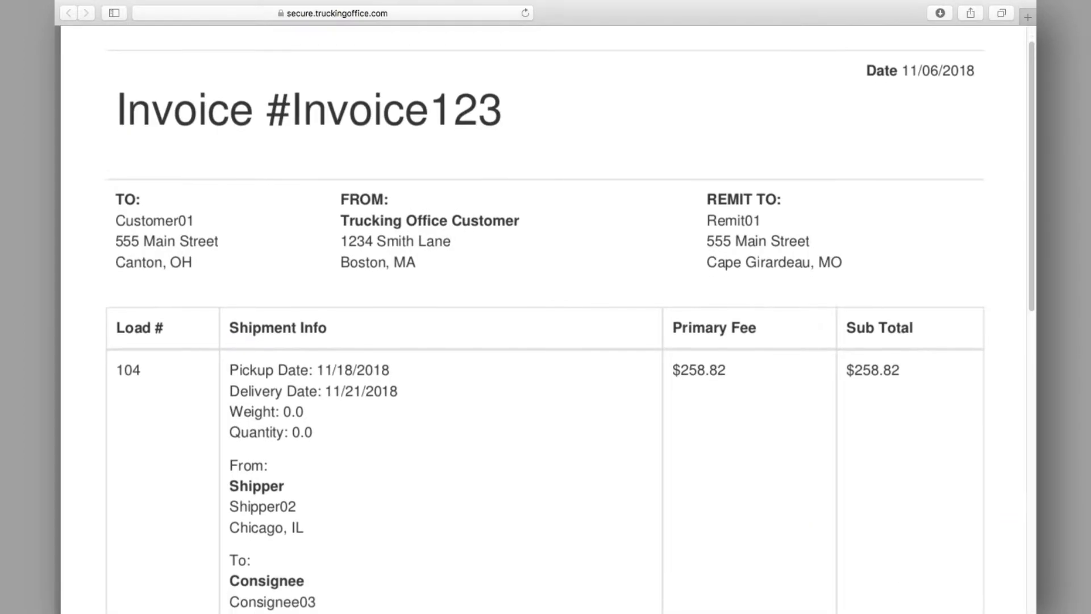
- Review the invoice PDF down to Balance Due, then bring up the Invoice123 email form
{"action": "scroll", "scroll_direction": "down", "scroll_amount": 3}
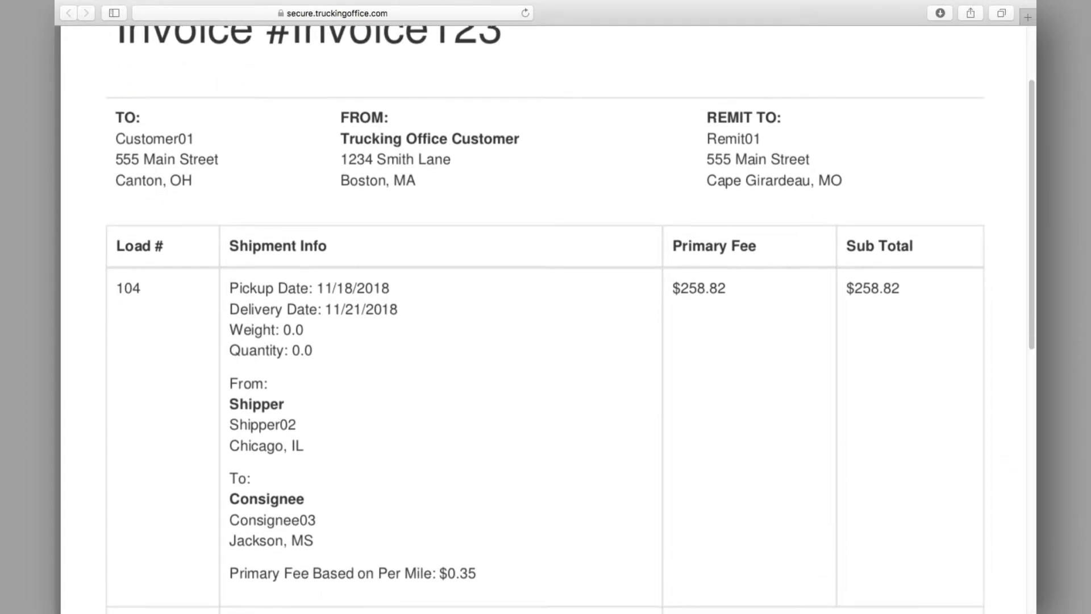
{"action": "scroll", "scroll_direction": "down", "scroll_amount": 3}
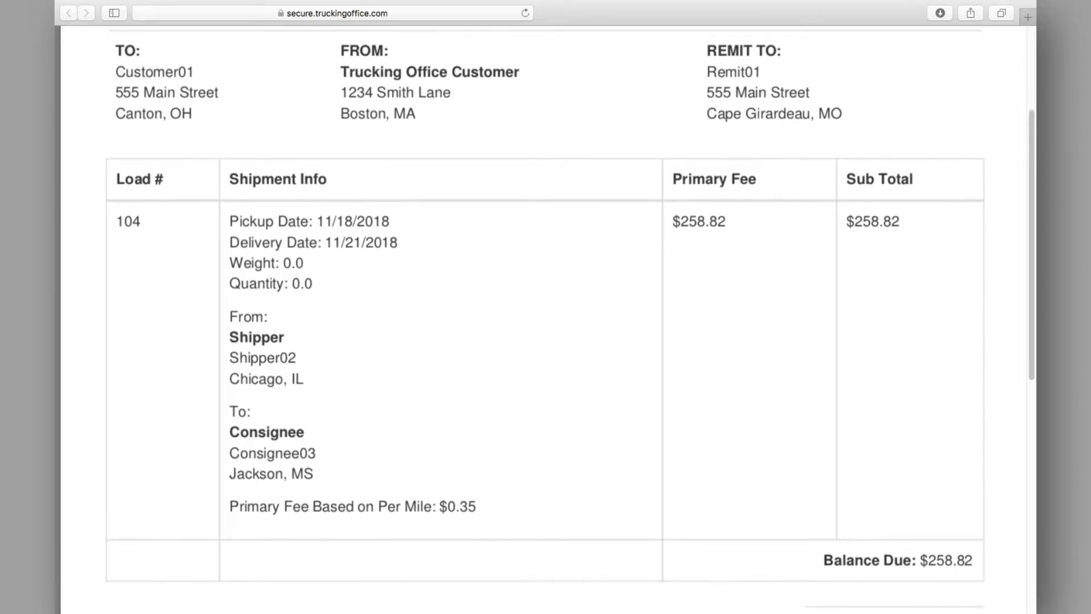
{"action": "scroll", "scroll_direction": "down", "scroll_amount": 3}
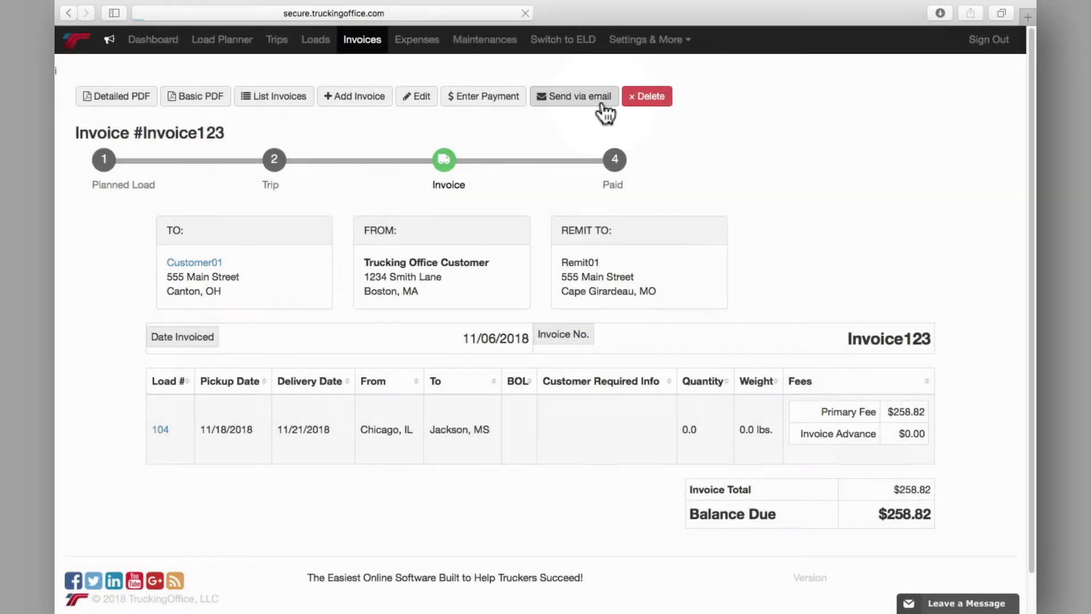
{"action": "left_click", "coordinate": [578, 96]}
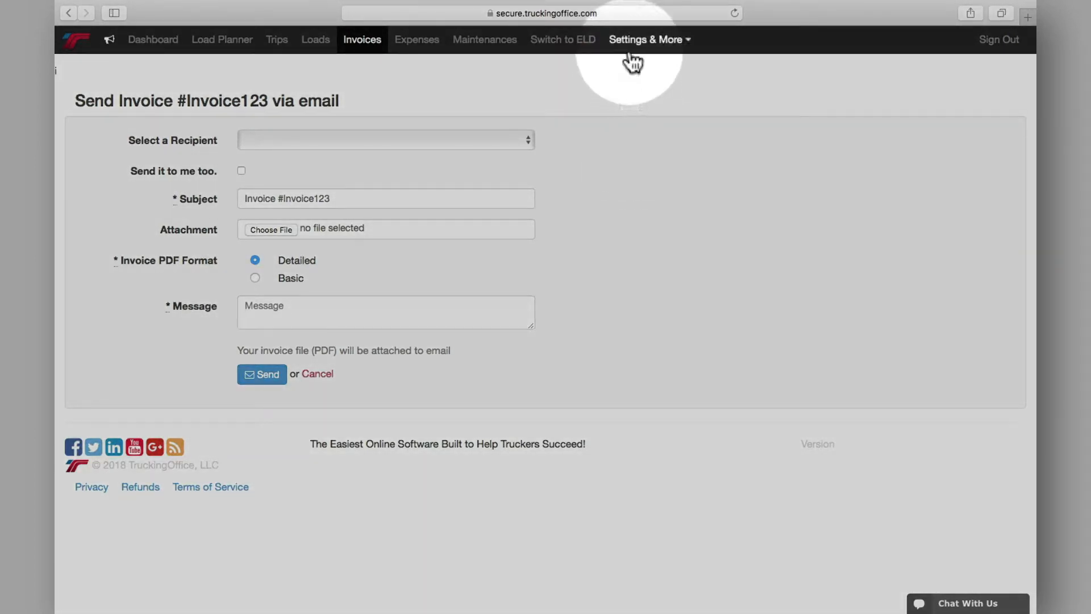
{"action": "left_click", "coordinate": [646, 39]}
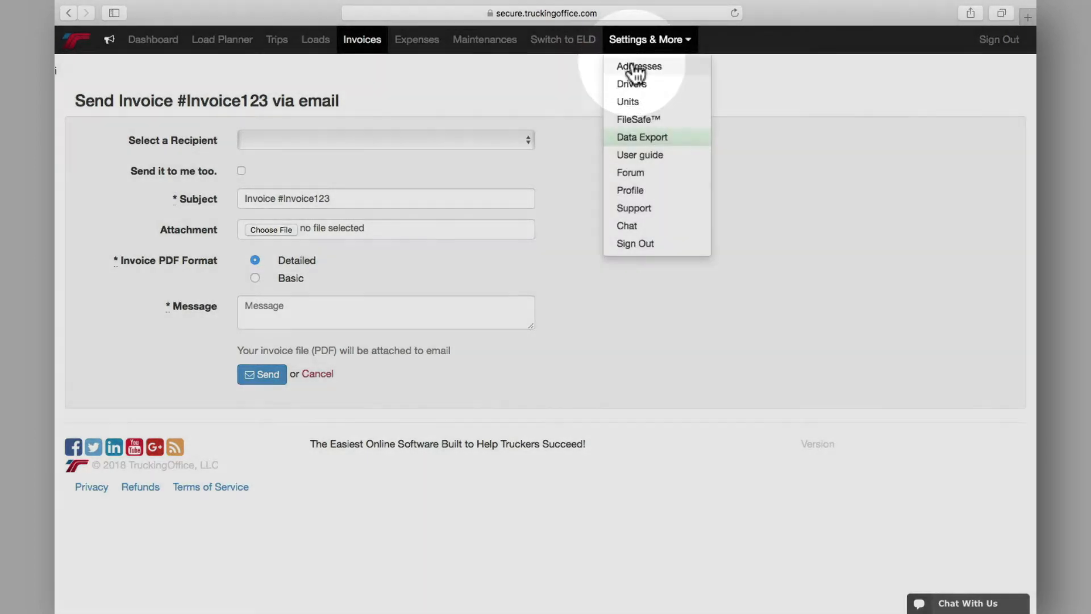
{"action": "left_click", "coordinate": [638, 66]}
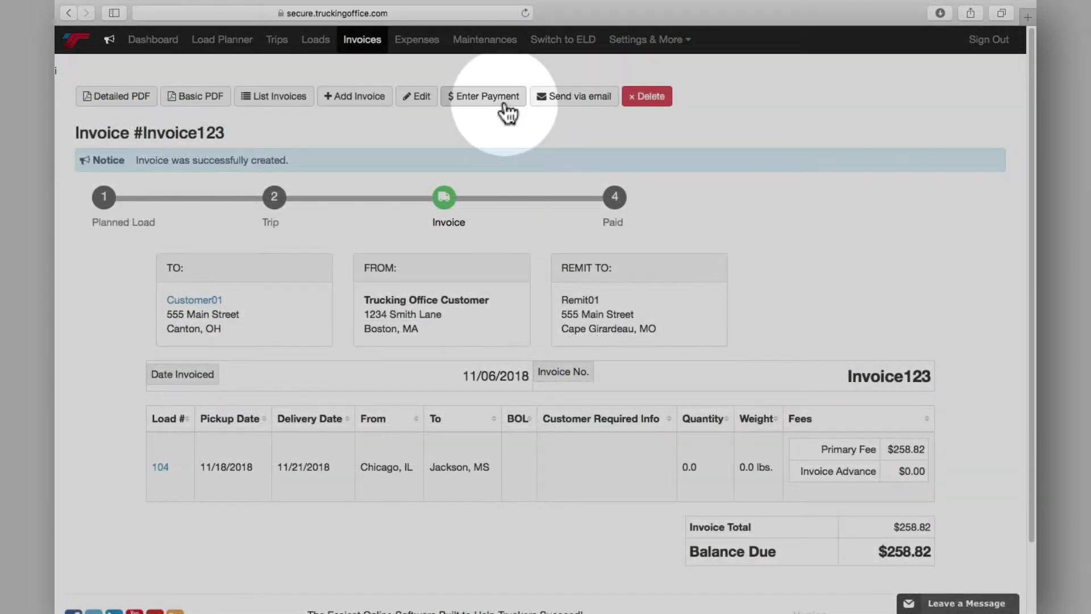
- Add a $258.82 payment dated 11/07/2018, leaving Invoice123 at a $0.00 balance
{"action": "left_click", "coordinate": [482, 97]}
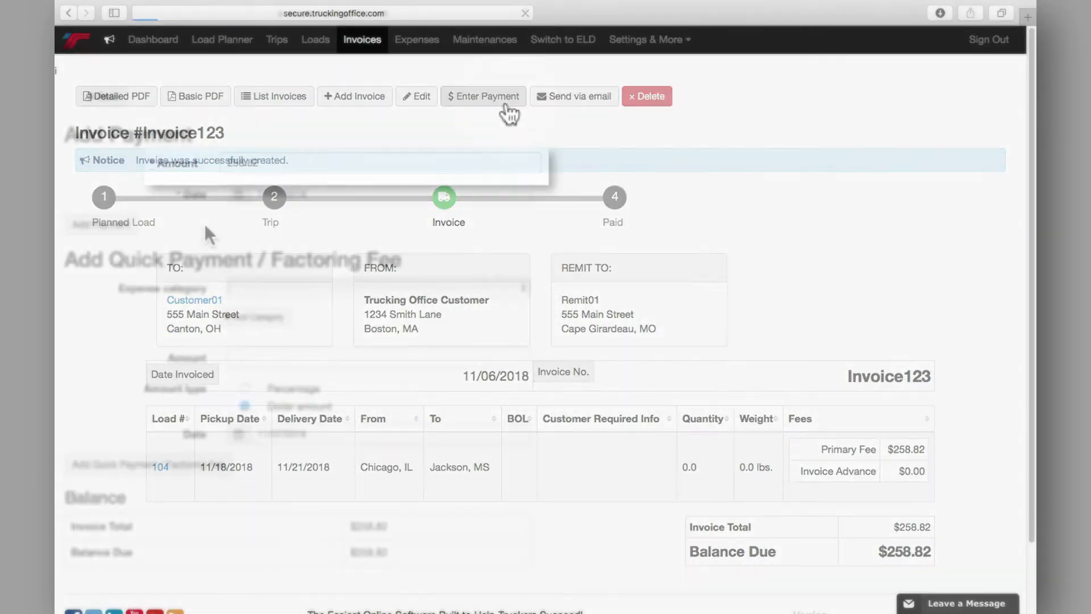
{"action": "left_click", "coordinate": [482, 96]}
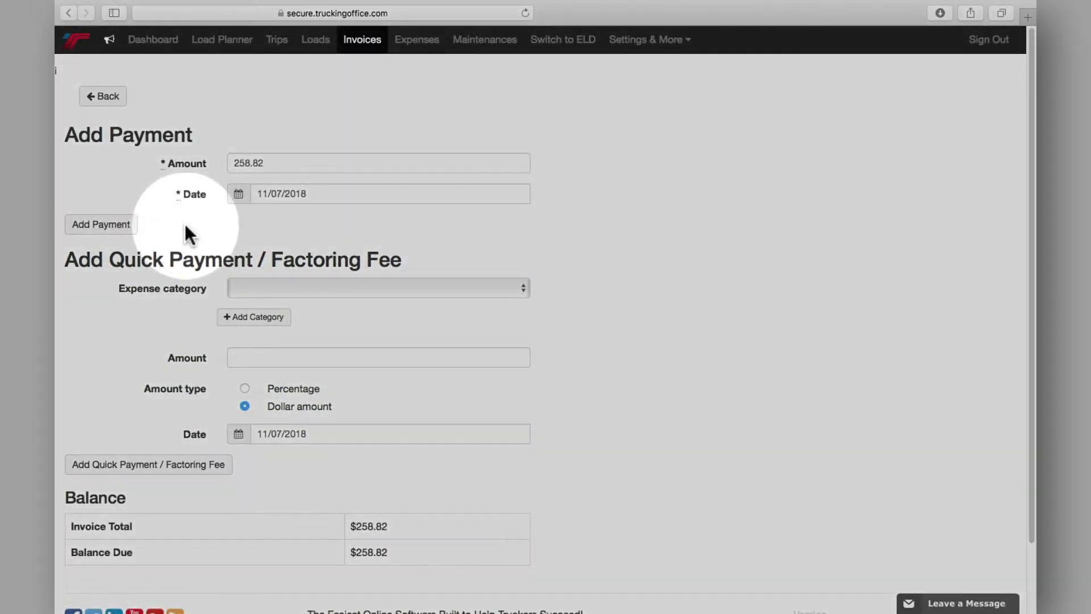
{"action": "mouse_move", "coordinate": [134, 234]}
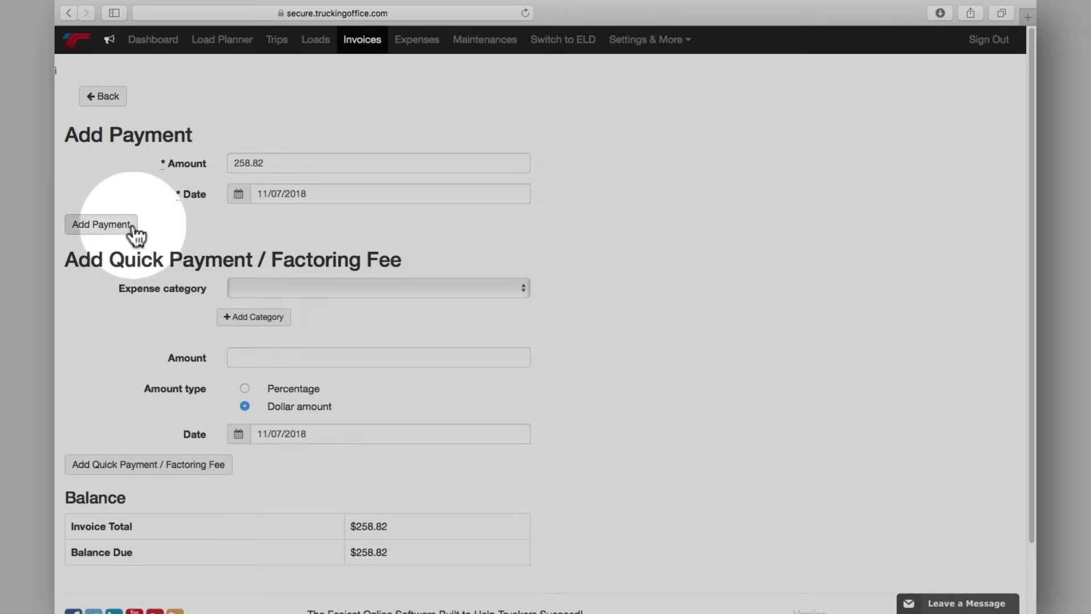
{"action": "left_click", "coordinate": [100, 225]}
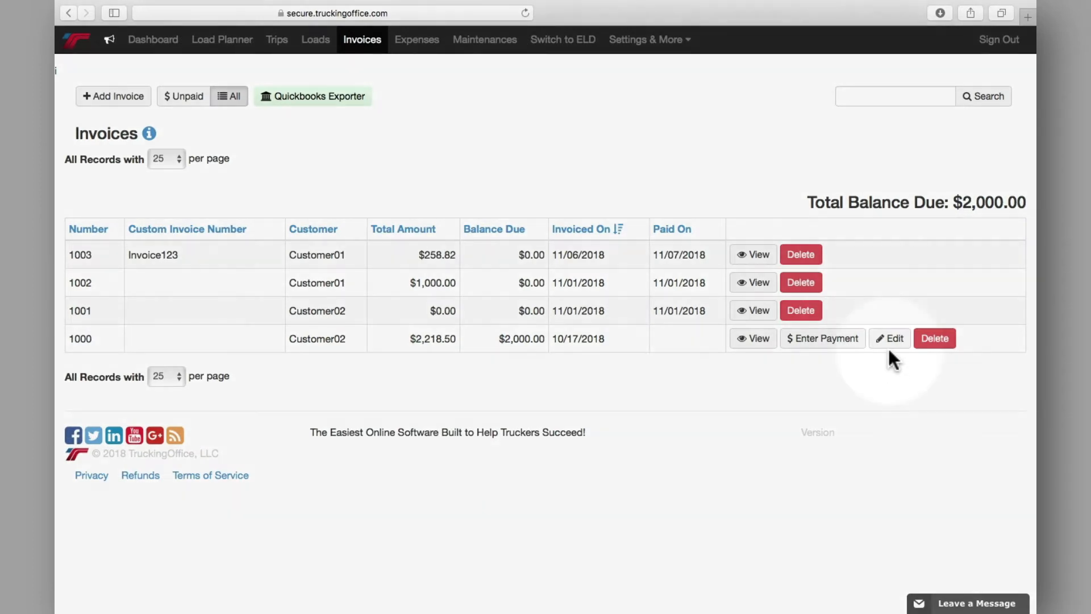
{"action": "mouse_move", "coordinate": [891, 342]}
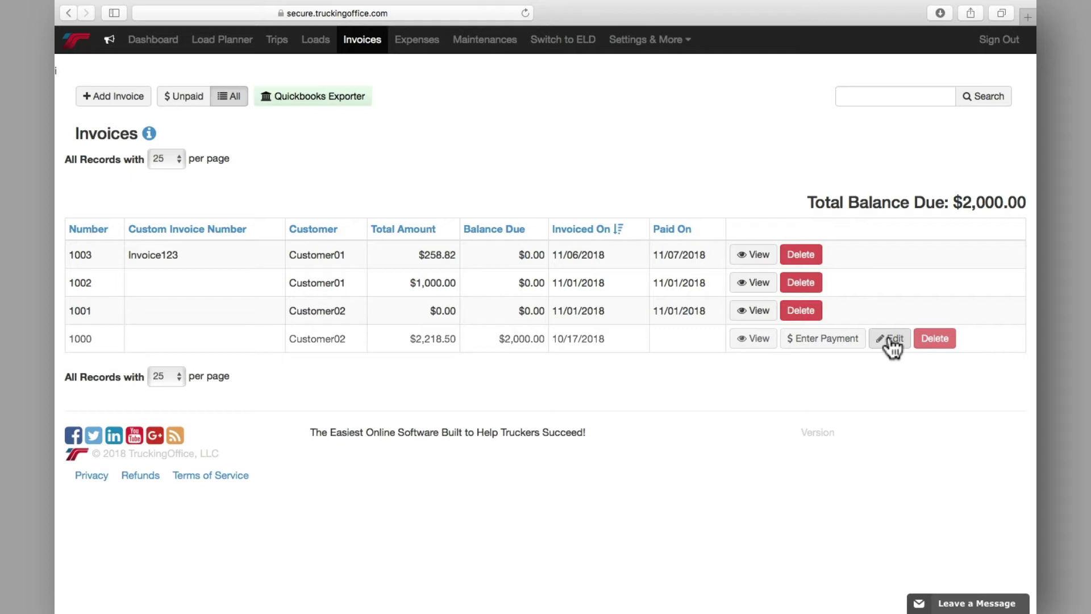
{"action": "mouse_move", "coordinate": [146, 93]}
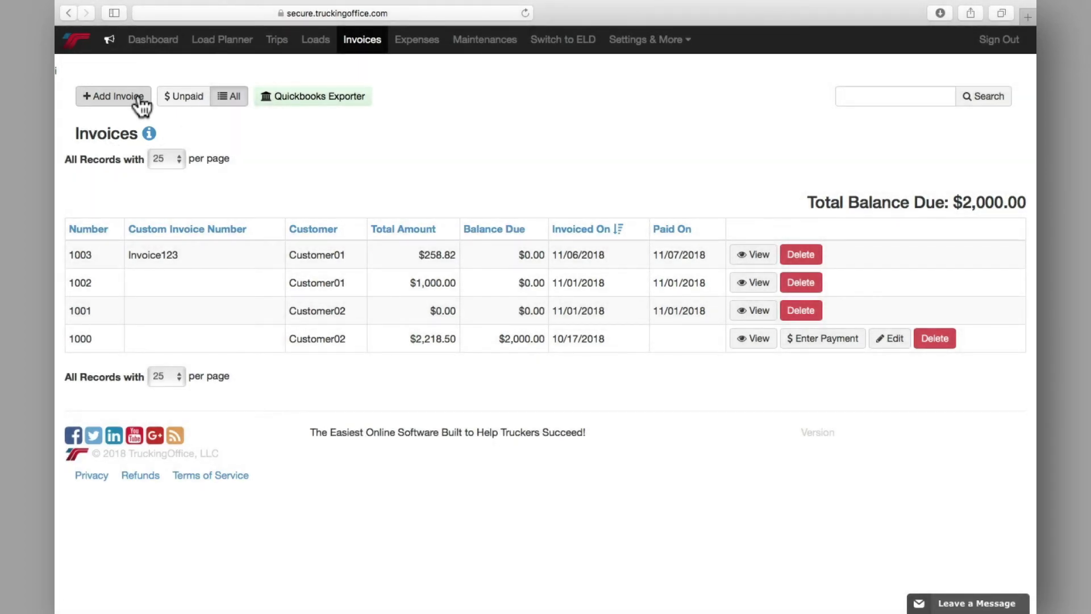
- Add a new invoice and choose Create Invoice in the Customer01 row
{"action": "left_click", "coordinate": [114, 96]}
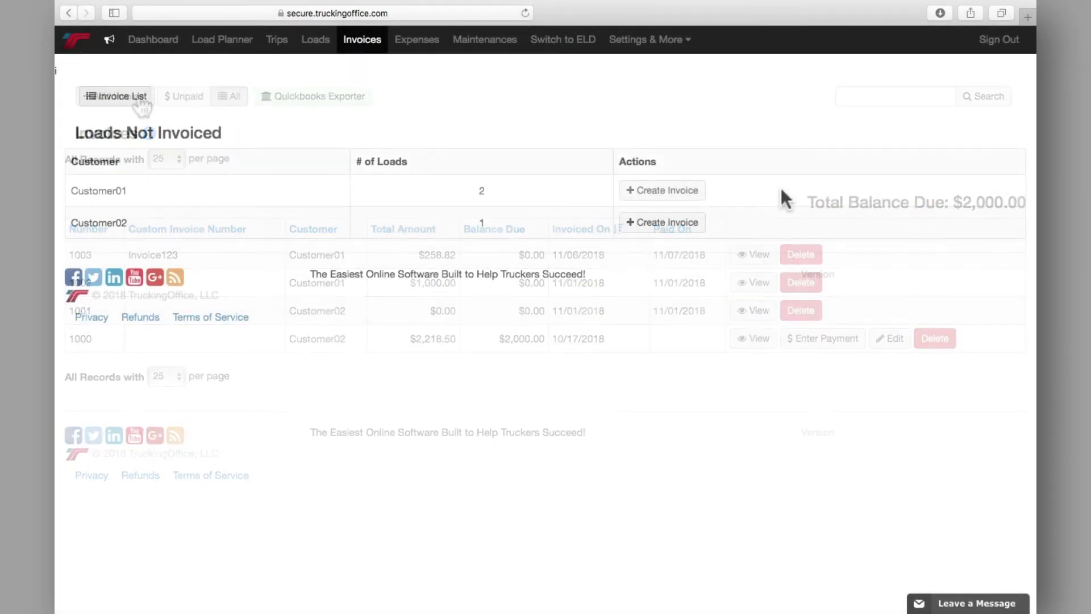
{"action": "left_click", "coordinate": [115, 96]}
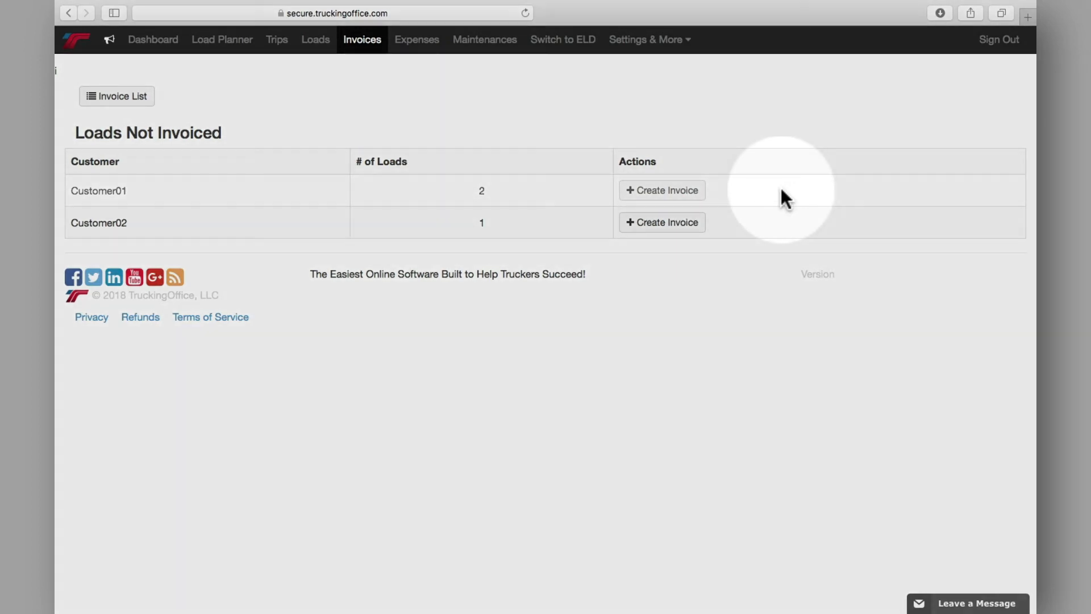
{"action": "mouse_move", "coordinate": [694, 196]}
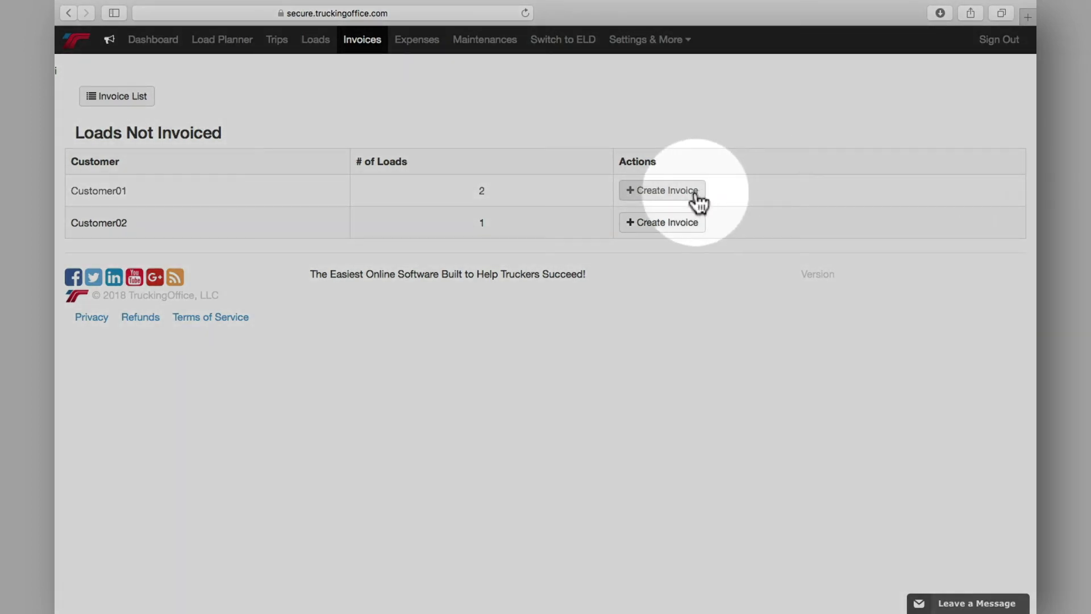
{"action": "left_click", "coordinate": [662, 190]}
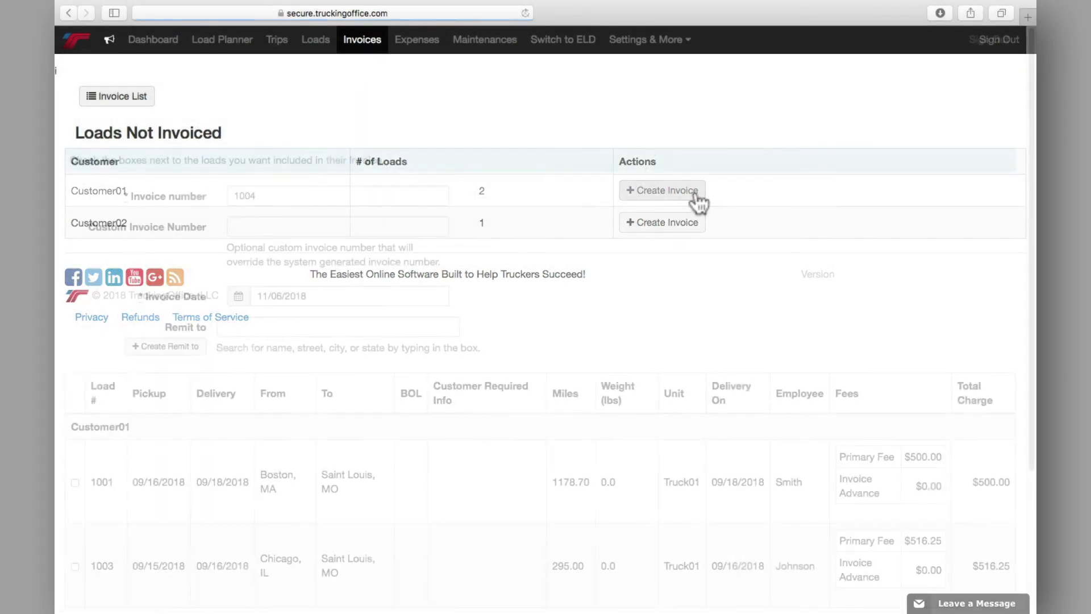
{"action": "left_click", "coordinate": [662, 190]}
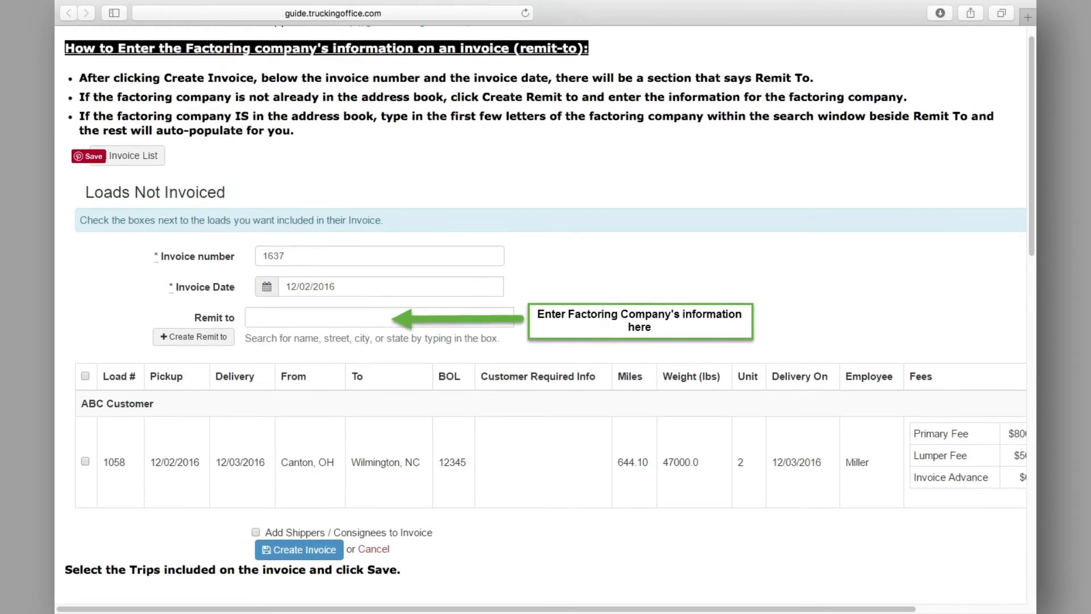
- Scroll the help guide down to the quick payments and factoring fees section
{"action": "scroll", "scroll_direction": "down", "scroll_amount": 3}
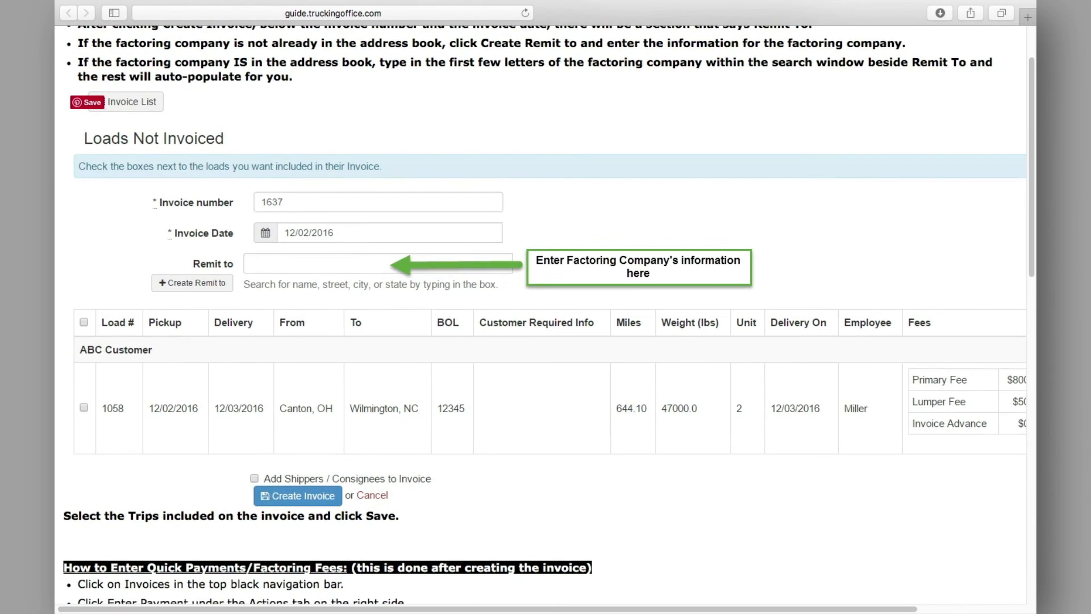